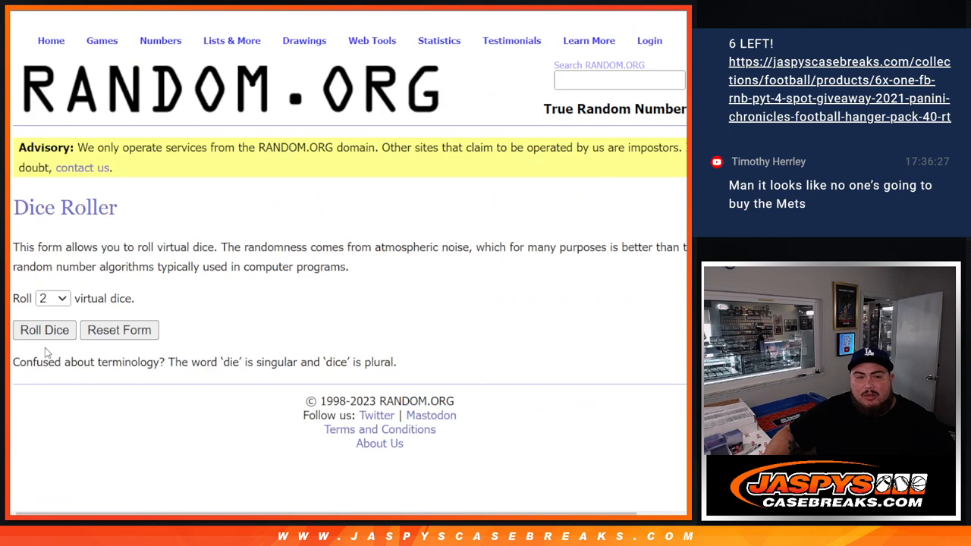
# Step: Roll the two virtual dice, then shuffle the 18-name participant list repeatedly
pyautogui.click(44, 329)
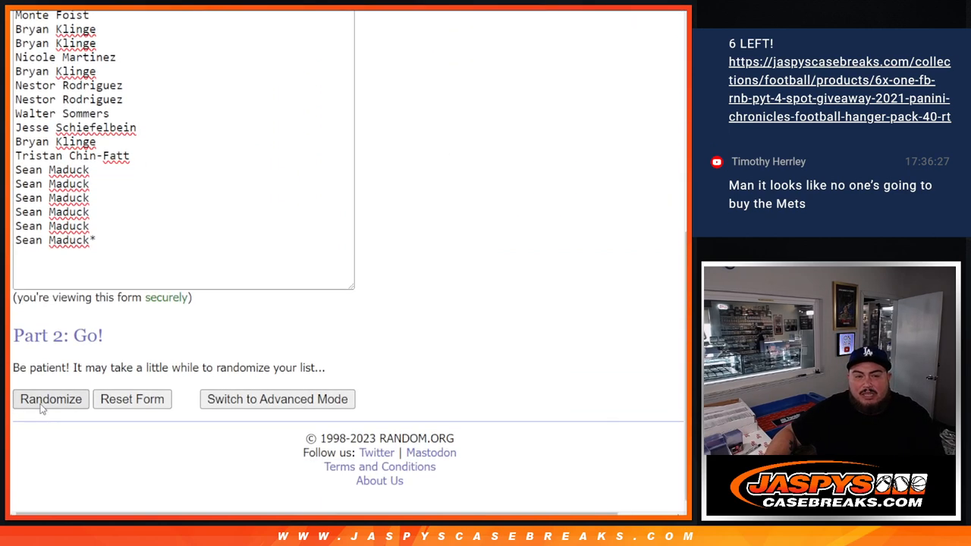
pyautogui.click(52, 399)
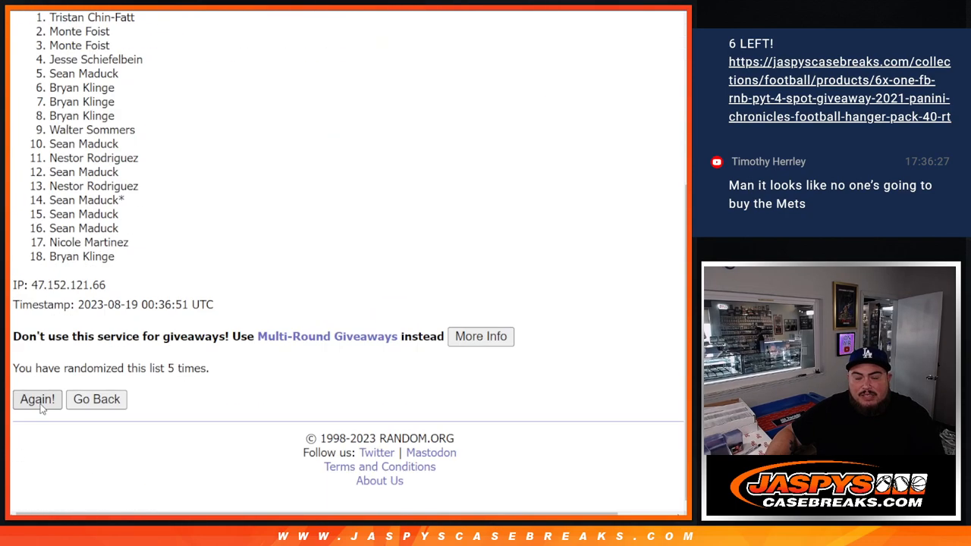
pyautogui.click(36, 399)
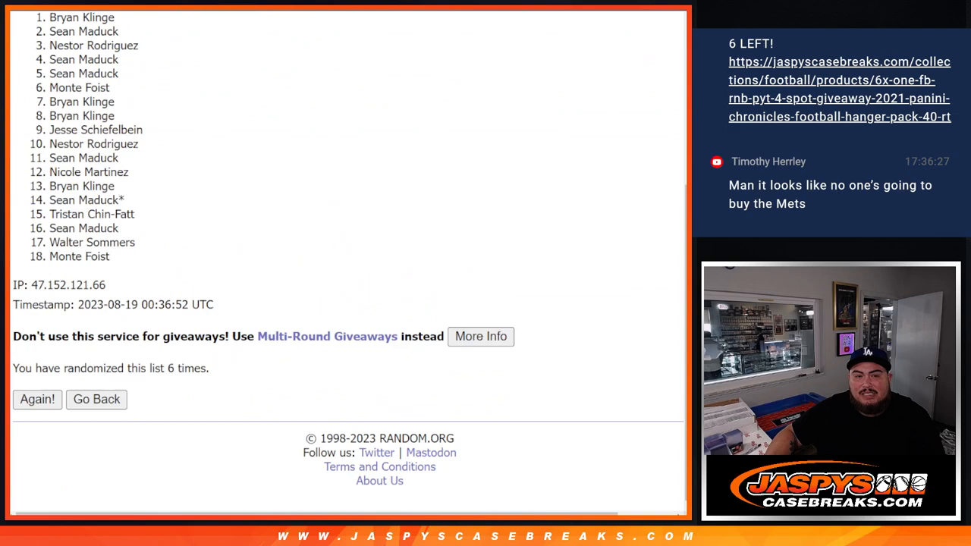
pyautogui.click(36, 399)
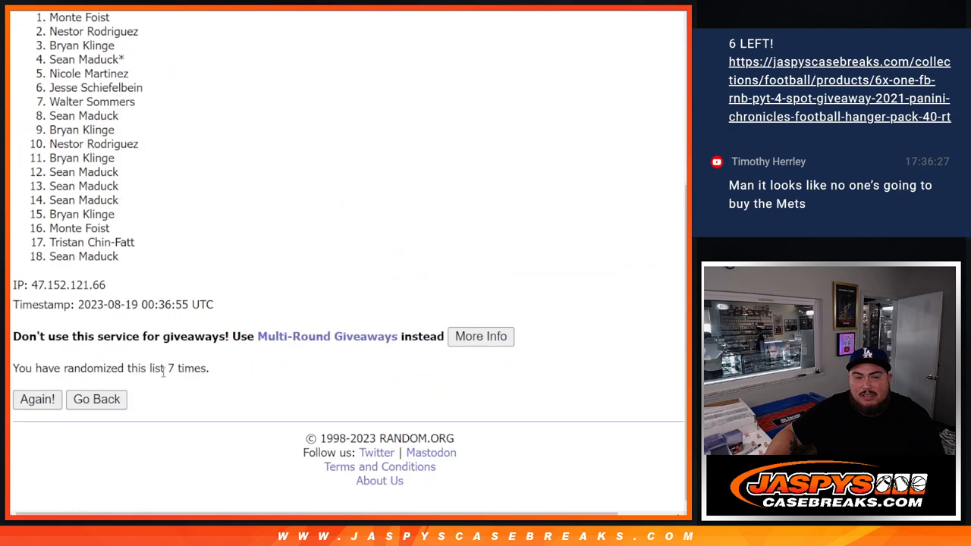
# Step: Select the final randomized name order and paste it into the blank spreadsheet
pyautogui.doubleClick(186, 368)
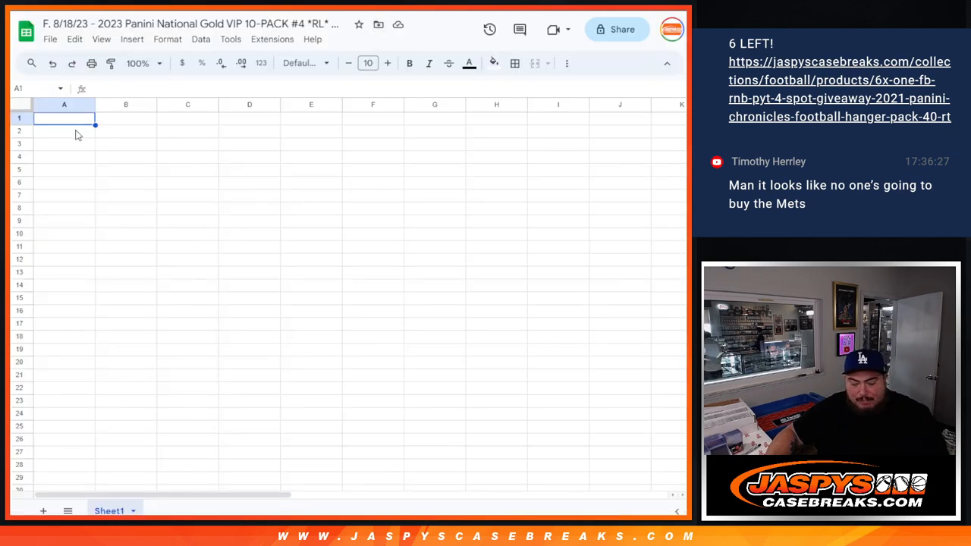
pyautogui.press('ctrl+v')
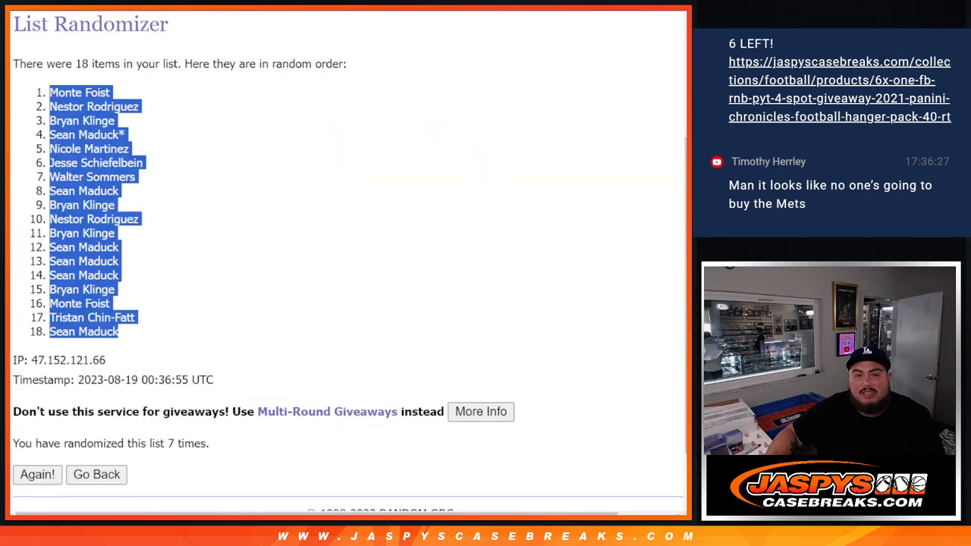
# Step: Shuffle the 18 letter groups again until randomized seven times
pyautogui.click(36, 473)
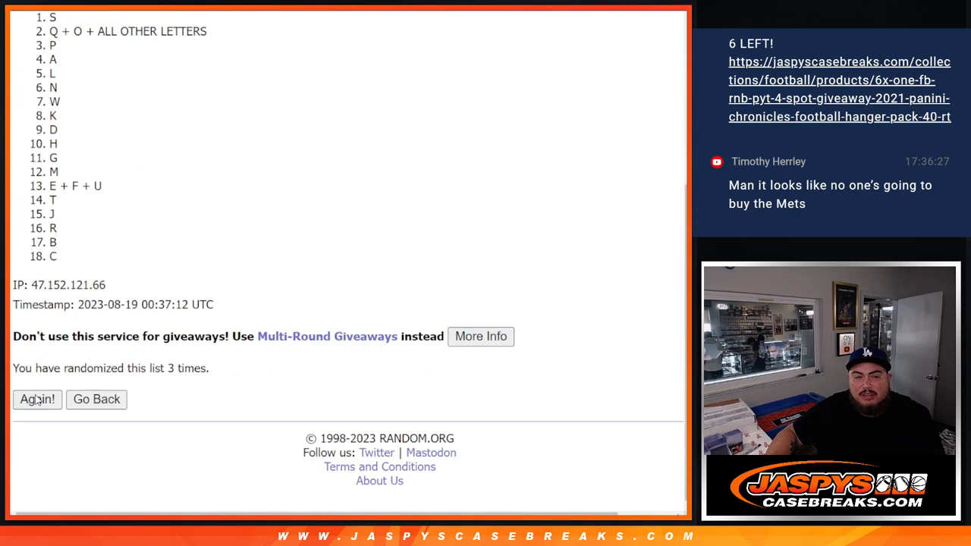
pyautogui.click(36, 399)
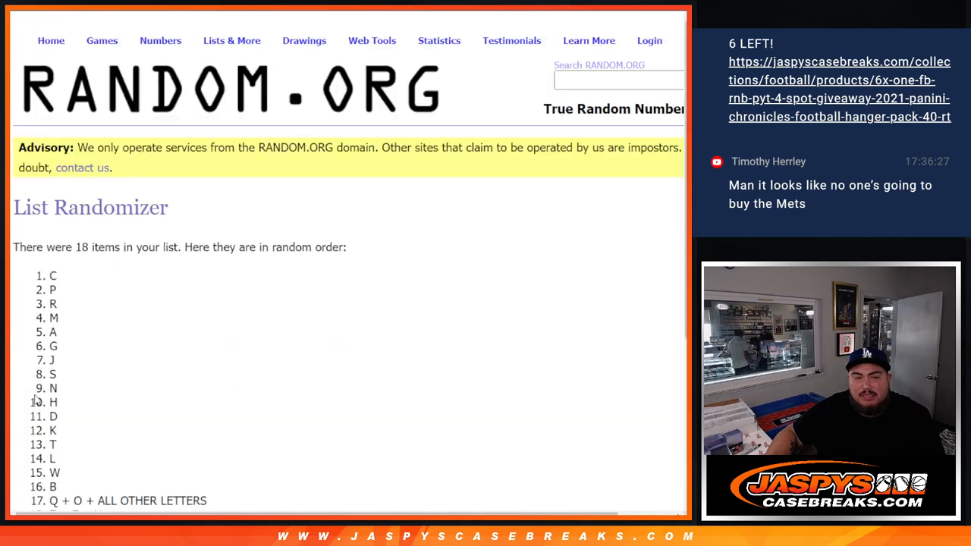
pyautogui.scroll(-3)
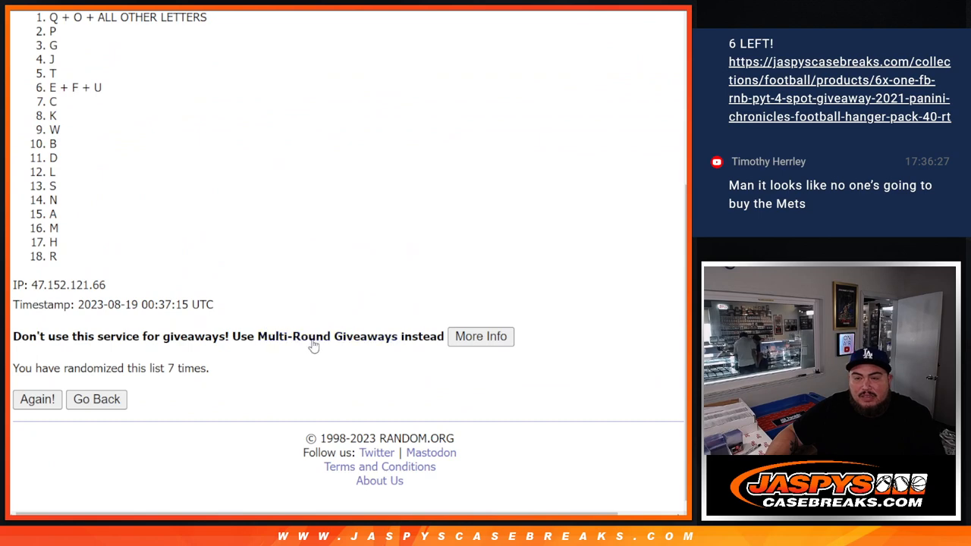
# Step: Highlight the randomized letter results for copying beside the names
pyautogui.doubleClick(186, 369)
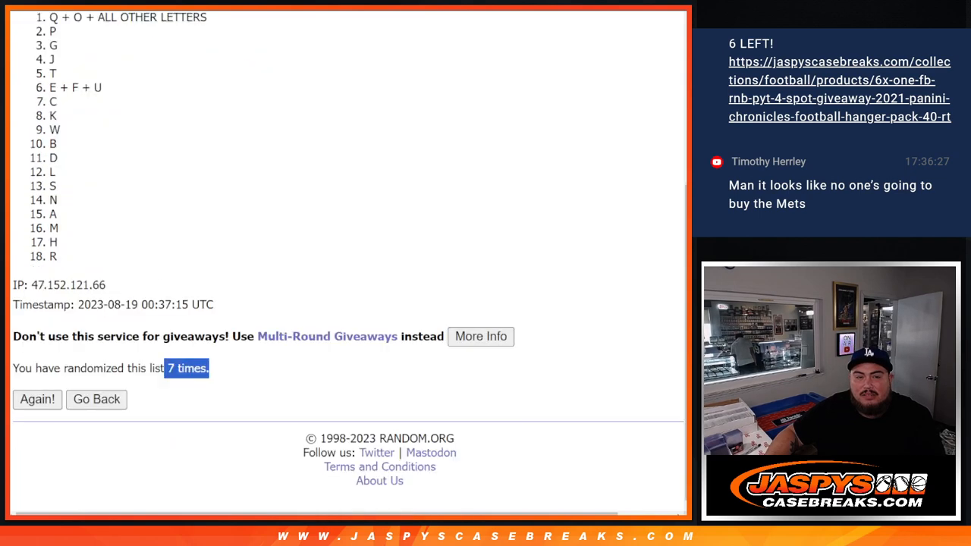
pyautogui.scroll(3)
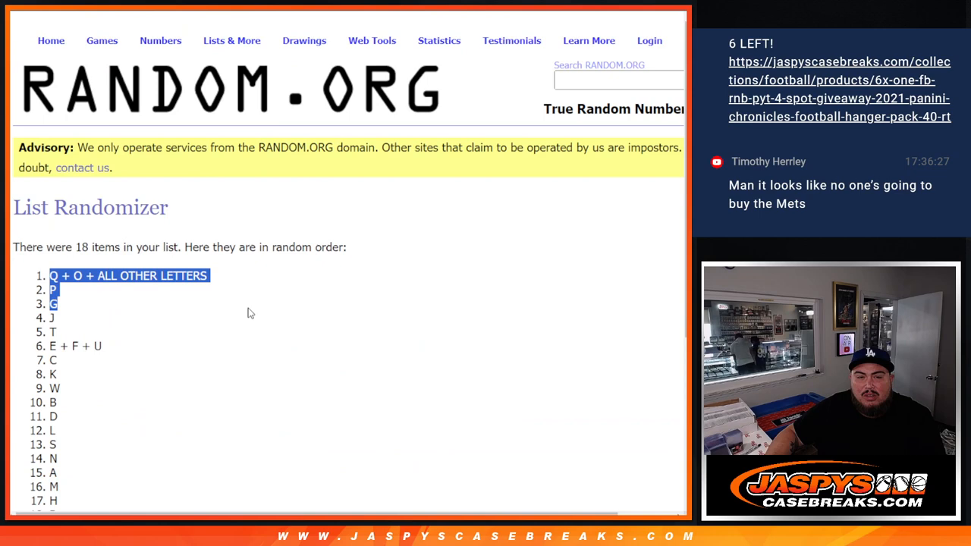
pyautogui.scroll(-3)
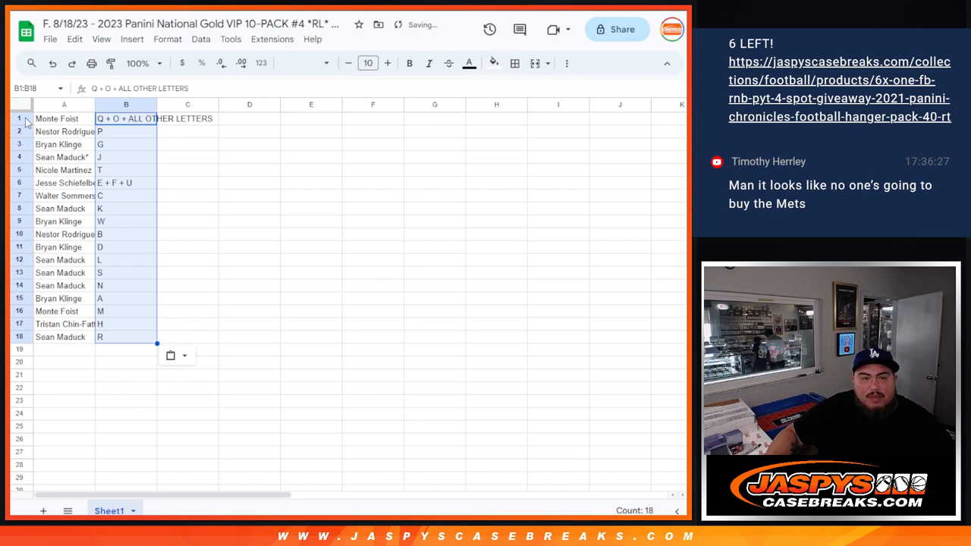
# Step: Enlarge the name-and-letter list to 18-point text and select the sheet
pyautogui.click(367, 64)
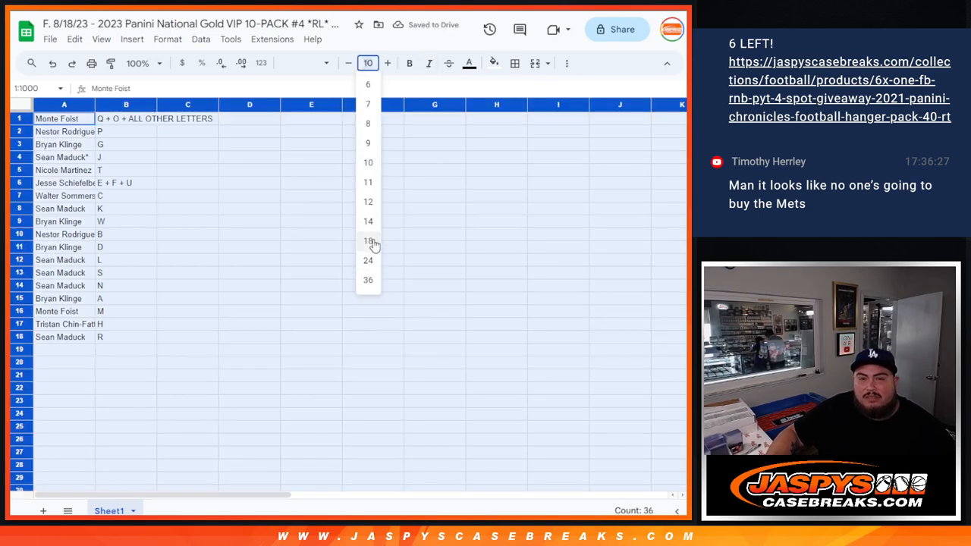
pyautogui.click(367, 241)
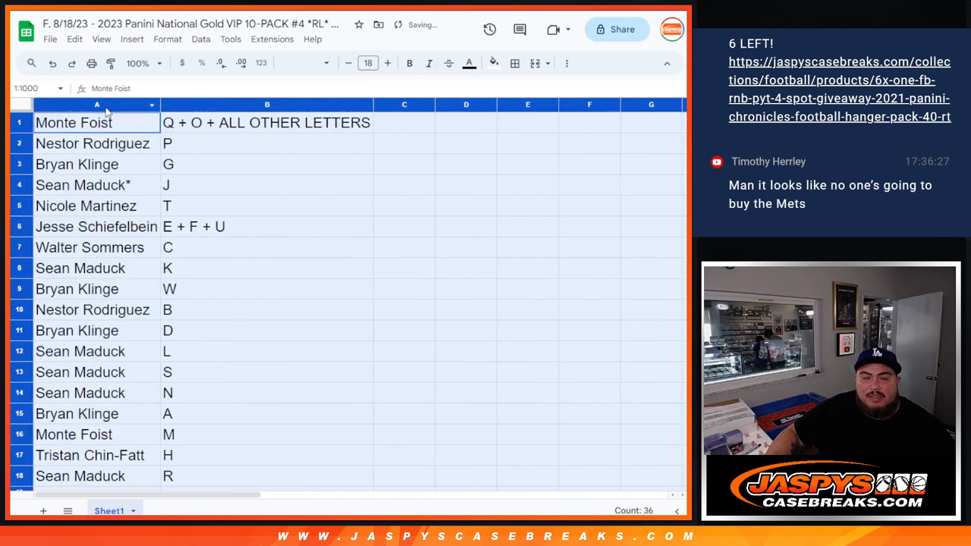
pyautogui.click(73, 122)
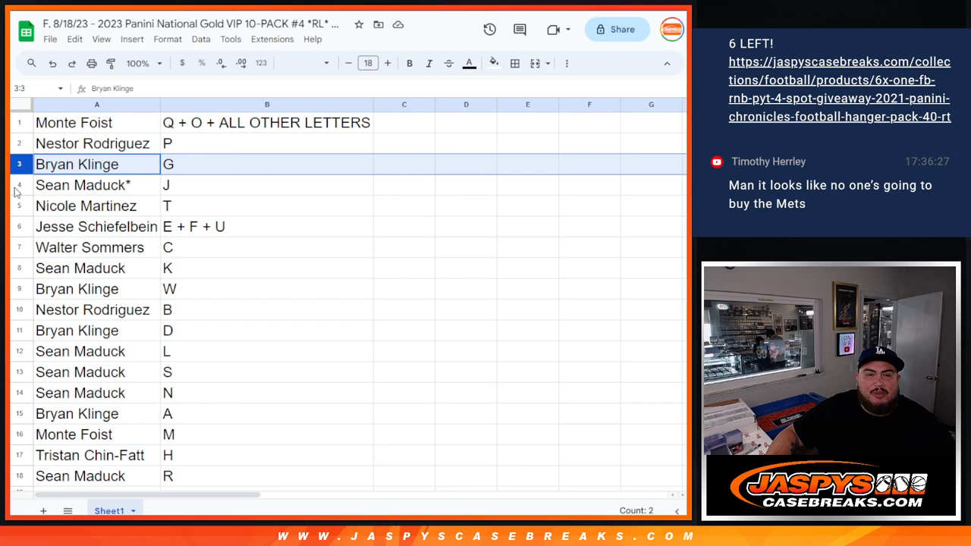
# Step: Highlight rows 5, 7, 9, 10 and the next to read each name-letter pairing
pyautogui.click(85, 206)
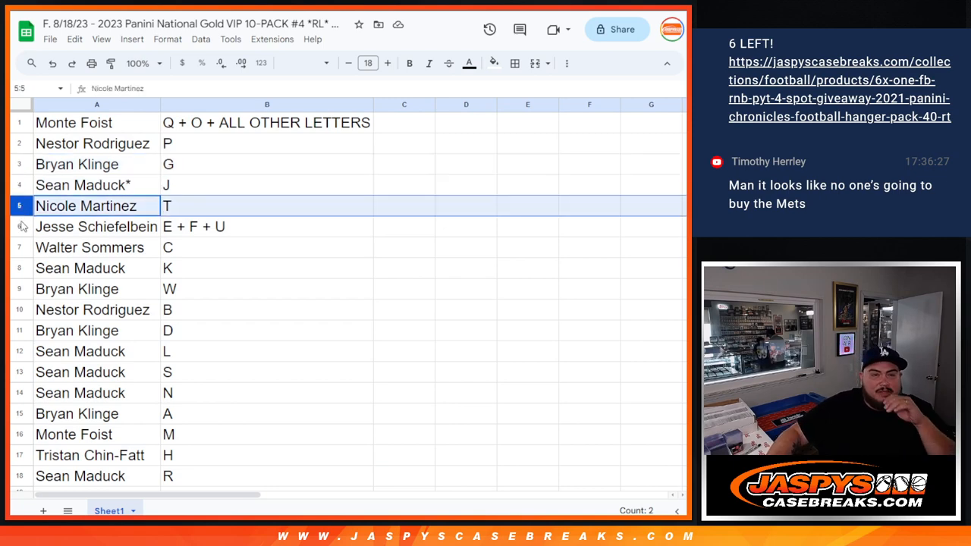
pyautogui.click(87, 247)
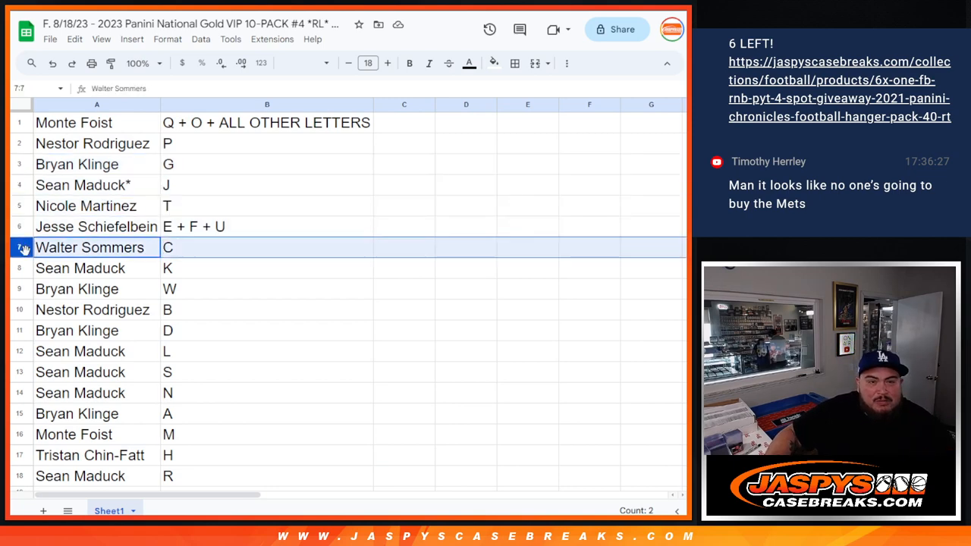
pyautogui.click(76, 289)
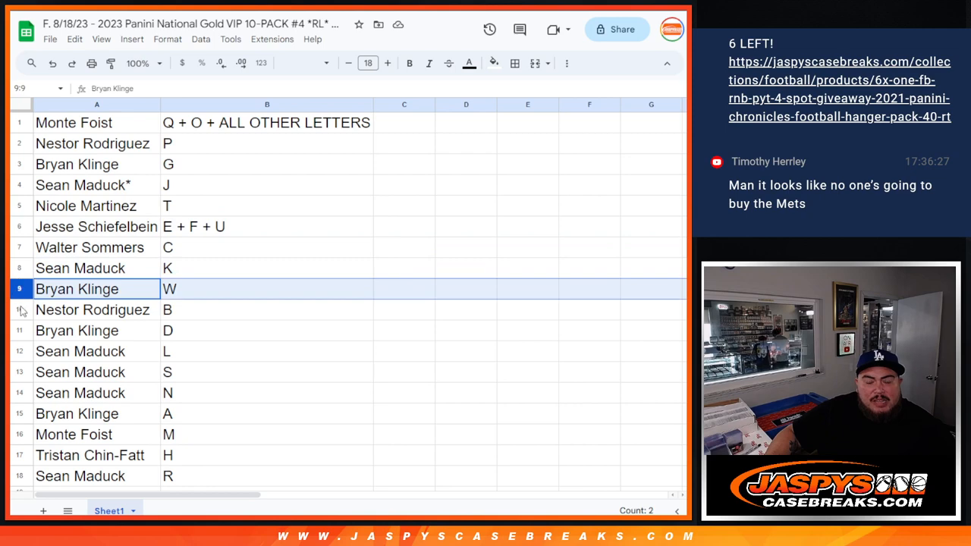
pyautogui.click(92, 309)
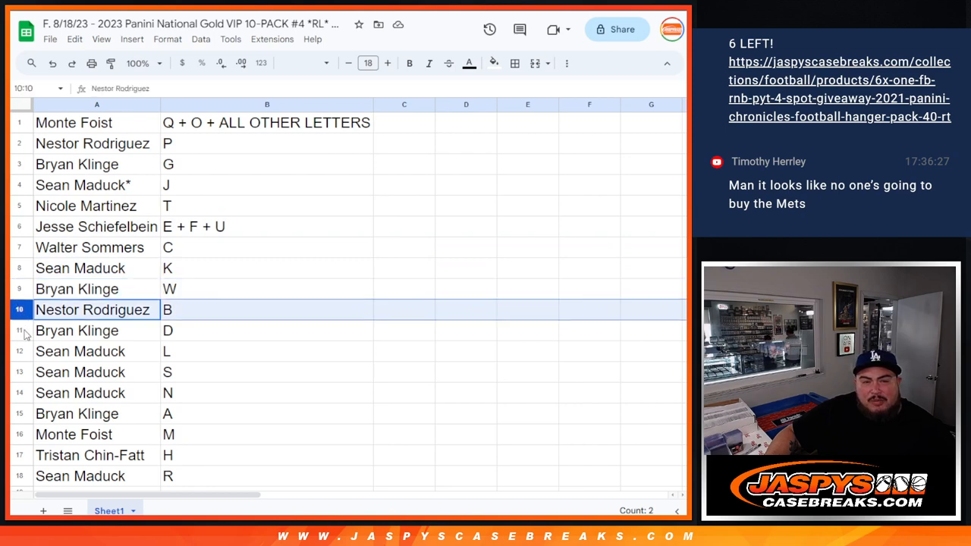
pyautogui.click(79, 372)
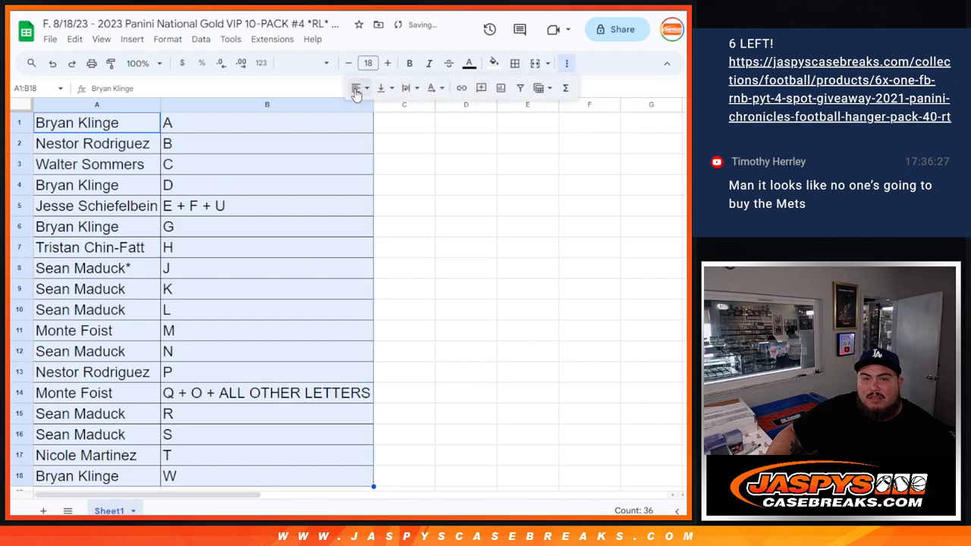
# Step: Center the names and letters of A1:B18 within their cells
pyautogui.click(354, 88)
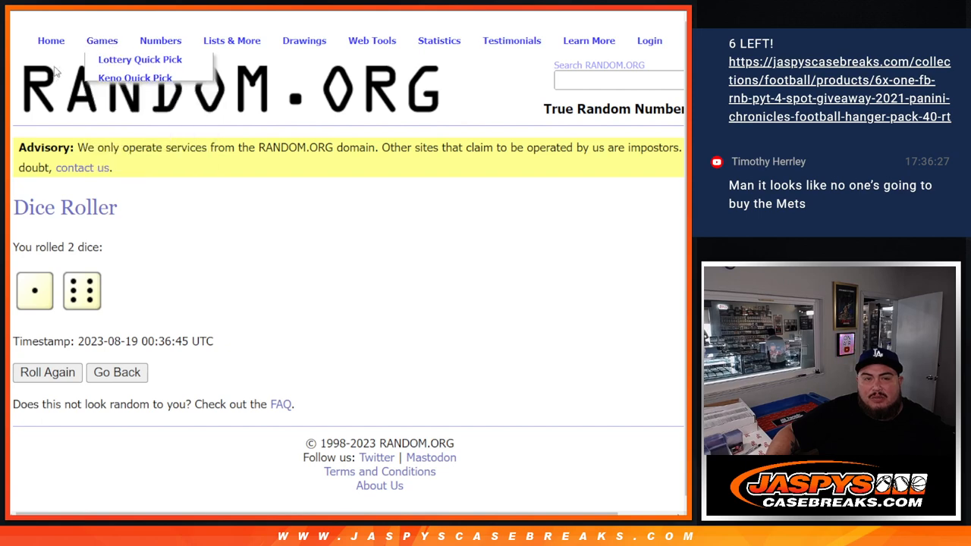
# Step: Return to the RANDOM.ORG home page and generate a random number from 1 to 8
pyautogui.click(52, 39)
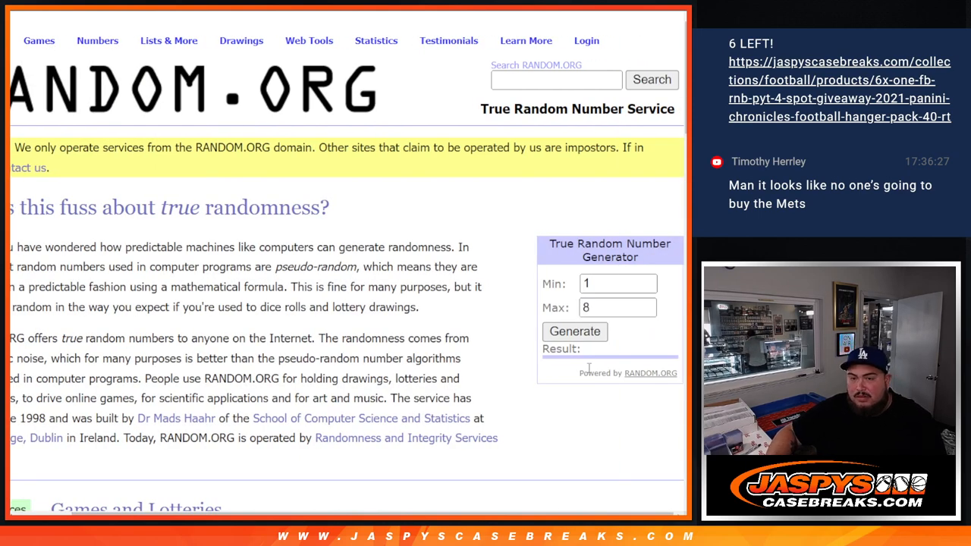
pyautogui.click(573, 330)
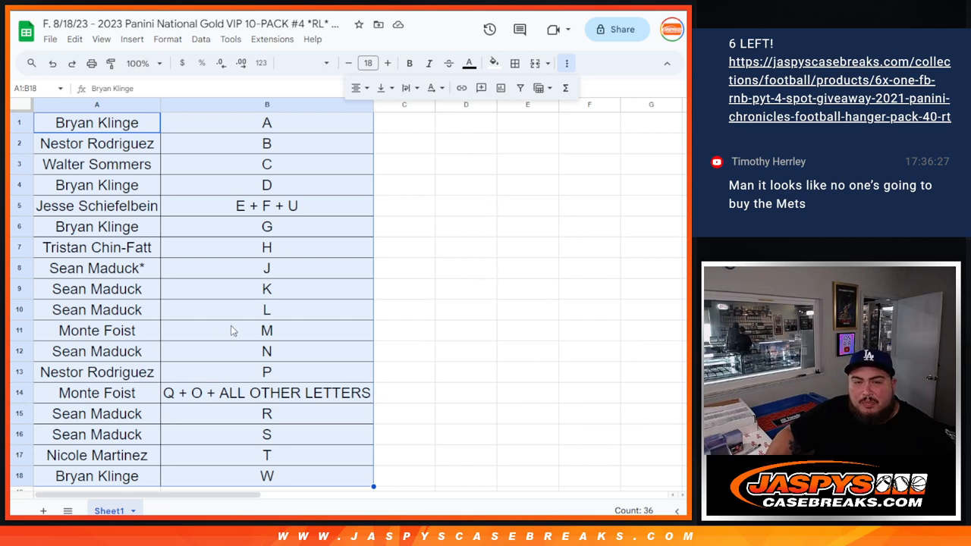
pyautogui.moveTo(294, 504)
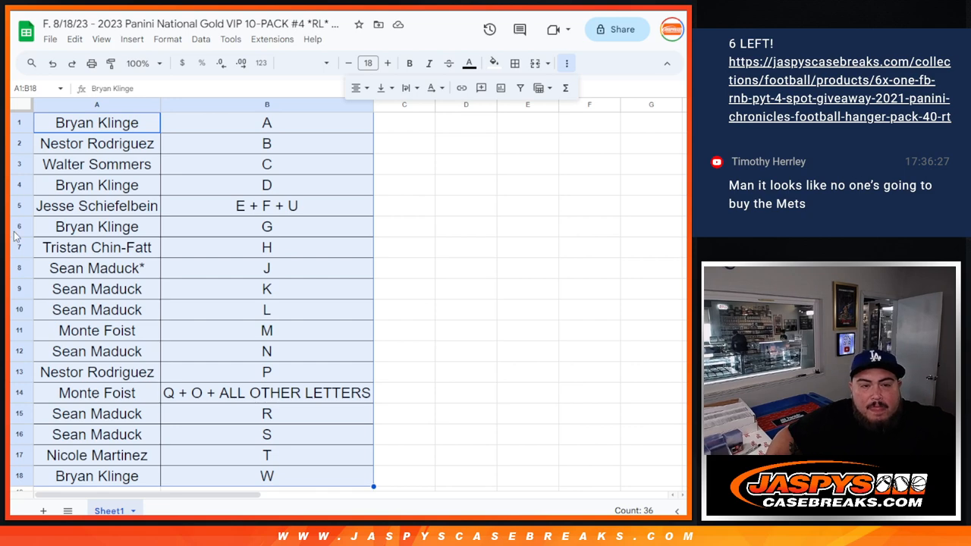
pyautogui.moveTo(40, 394)
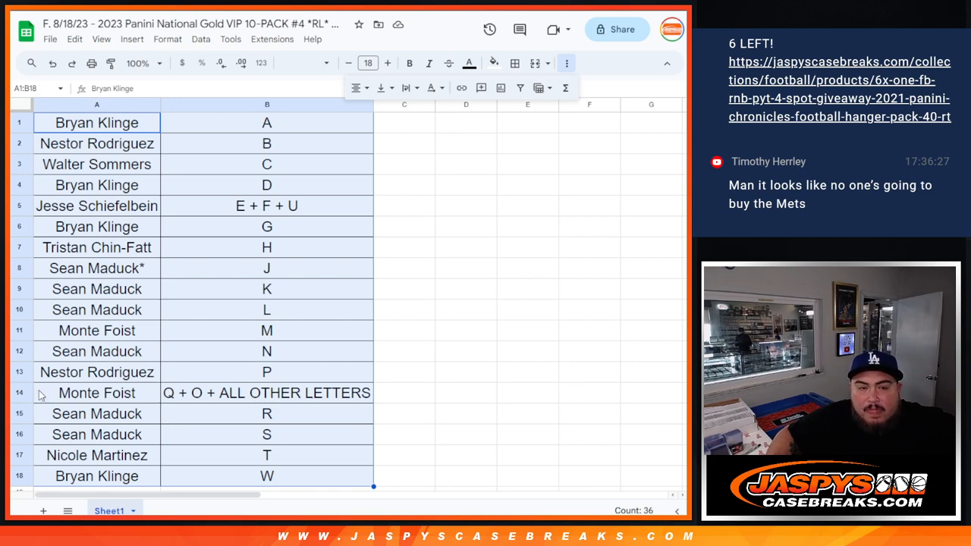
pyautogui.moveTo(39, 394)
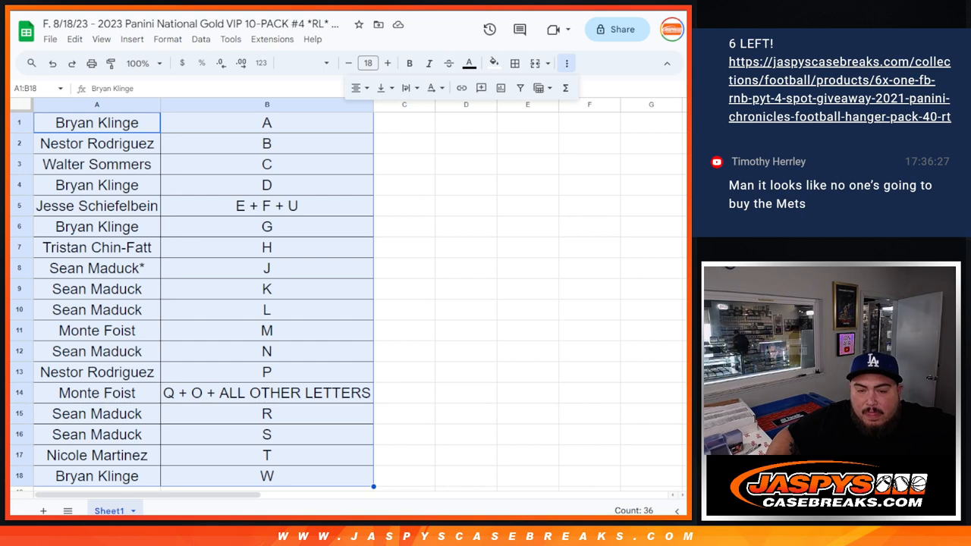
pyautogui.moveTo(446, 288)
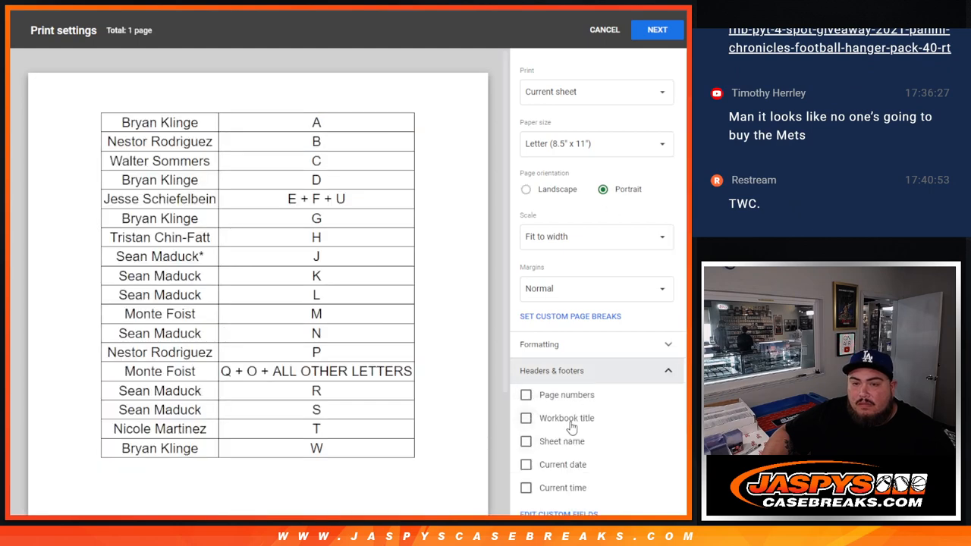
# Step: Continue past print settings and send the sorted list to the printer as one portrait page
pyautogui.click(655, 28)
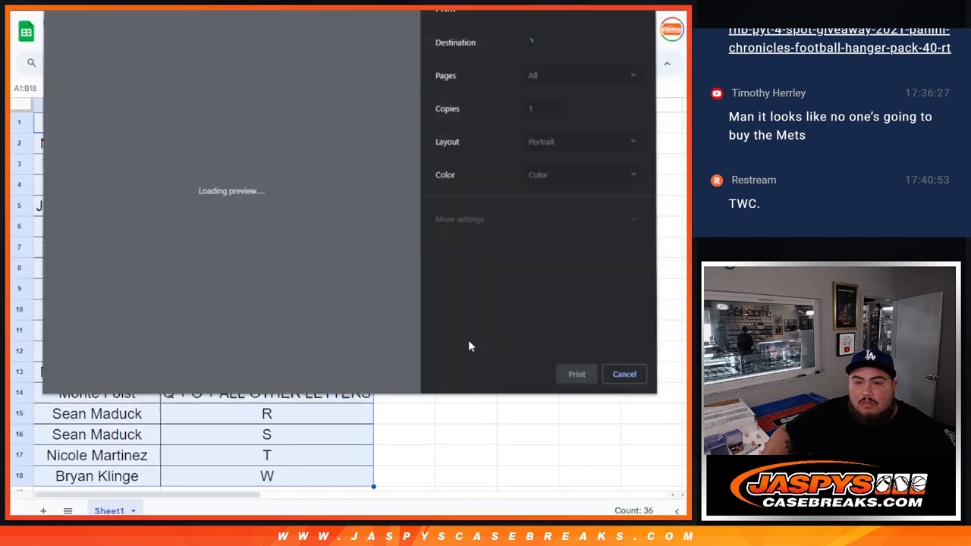
pyautogui.click(623, 373)
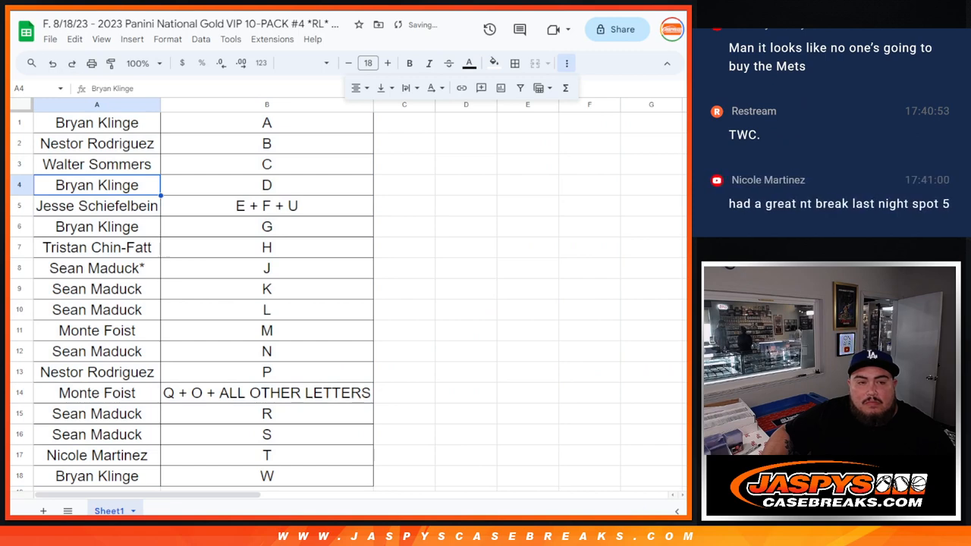